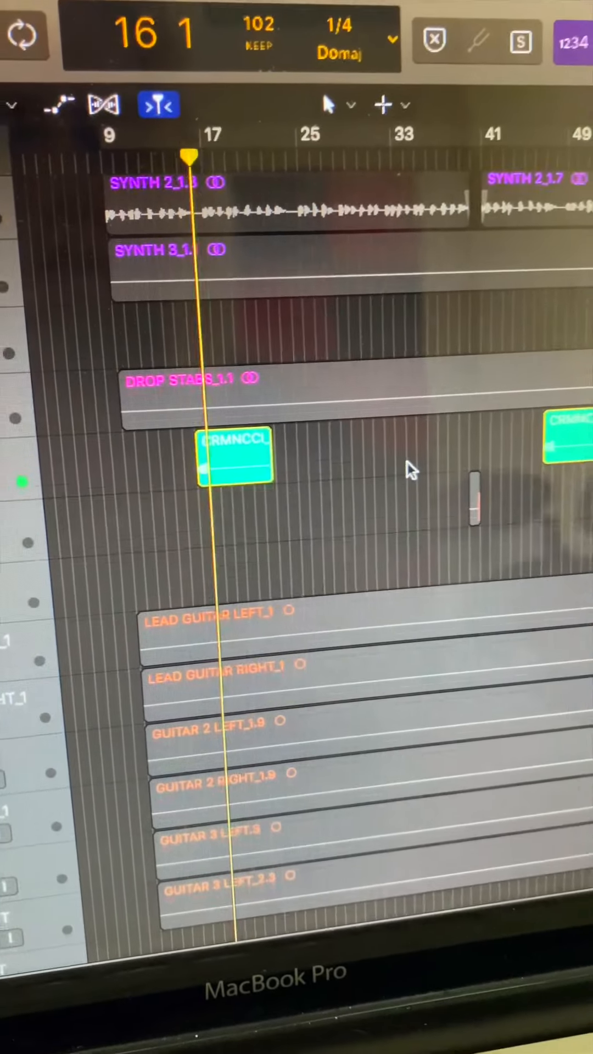
scroll("down", 3)
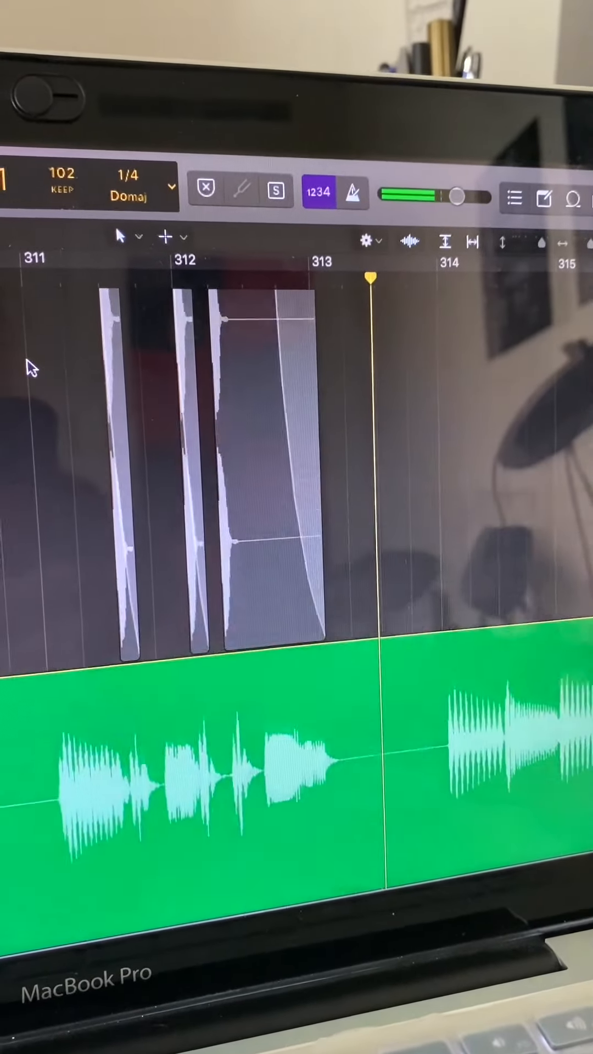
left_click(262, 471)
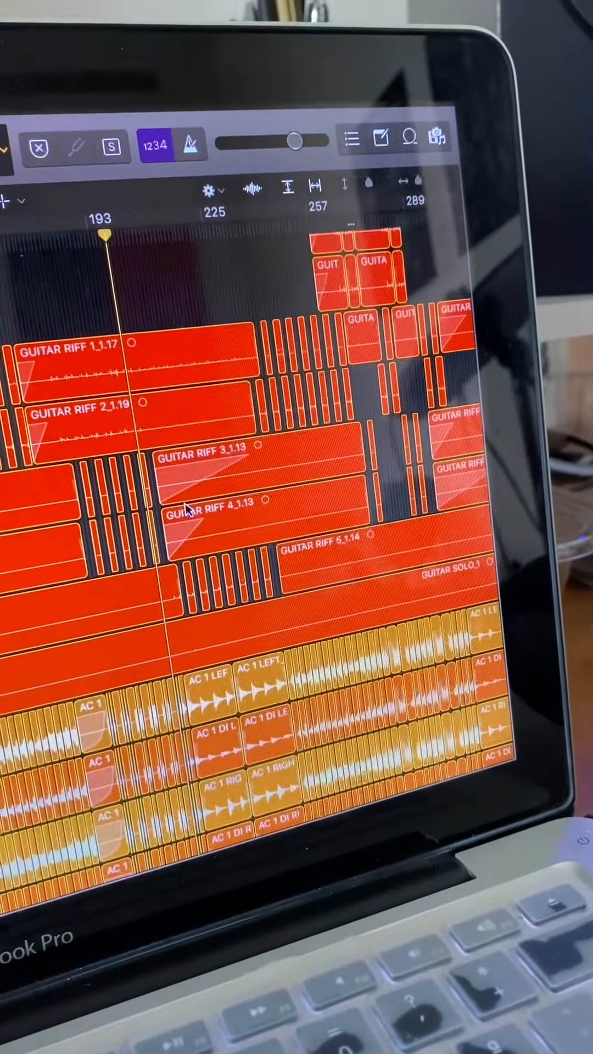
scroll("down", 3)
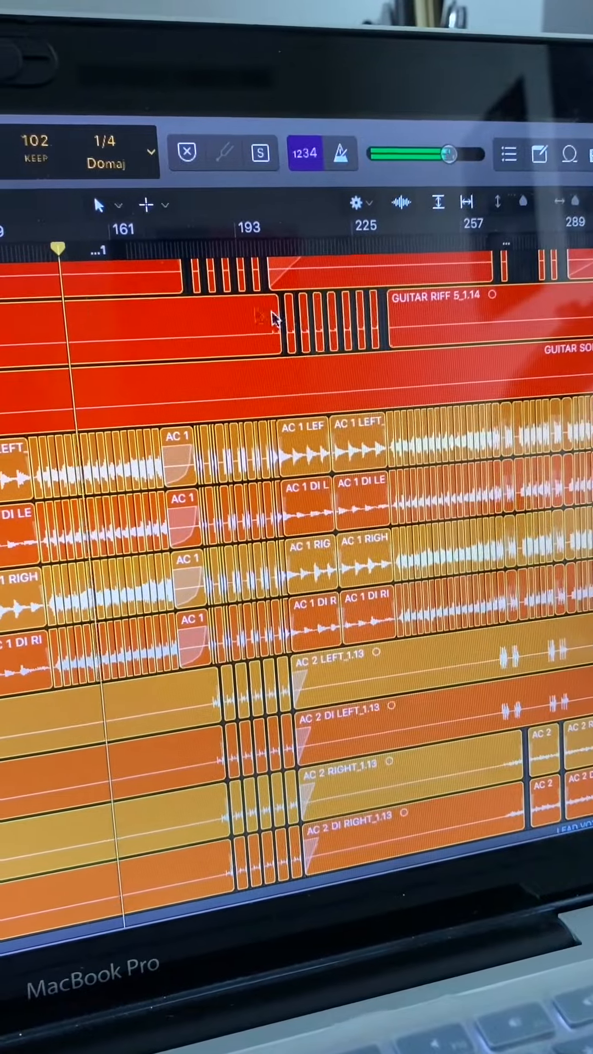
scroll("right", 3)
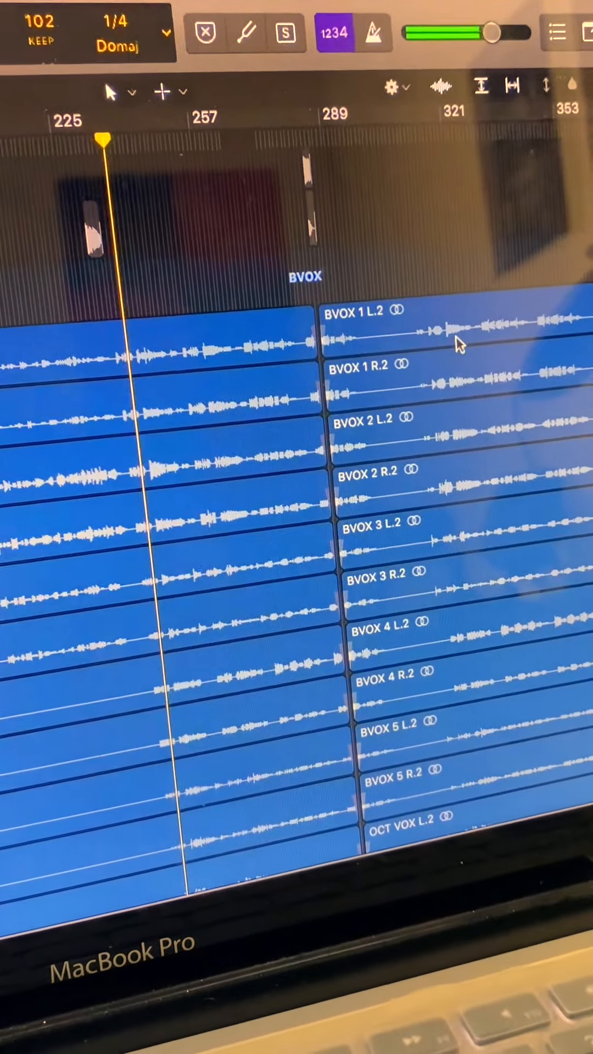
scroll("down", 3)
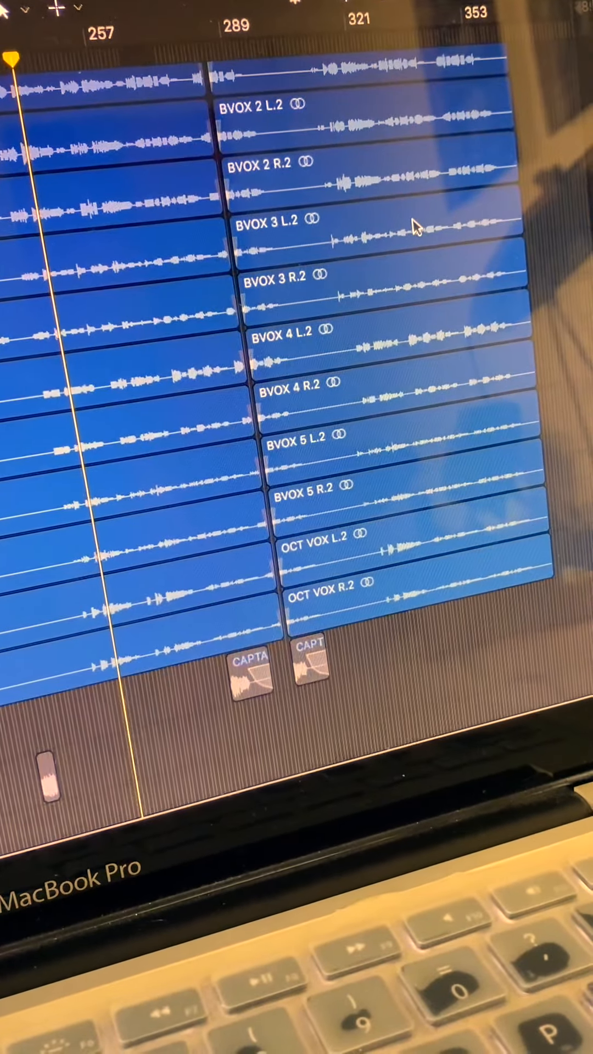